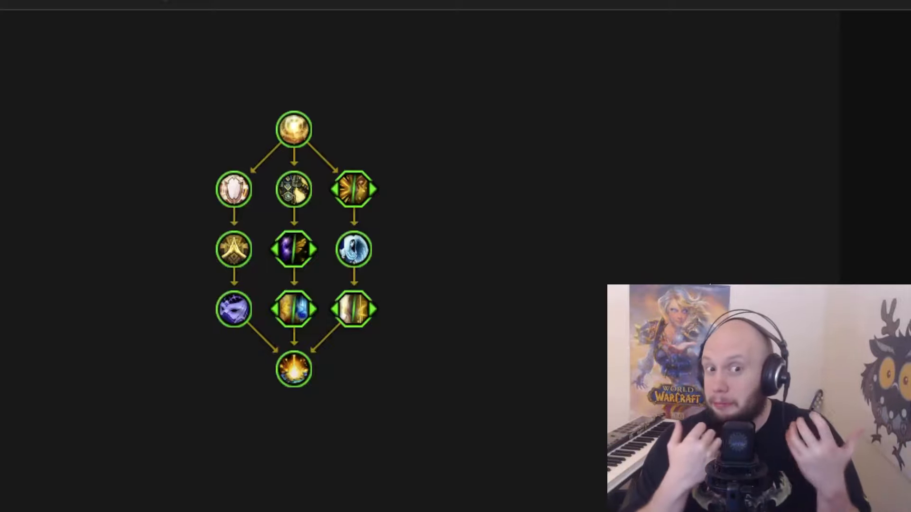
{"action": "mouse_move", "coordinate": [293, 129]}
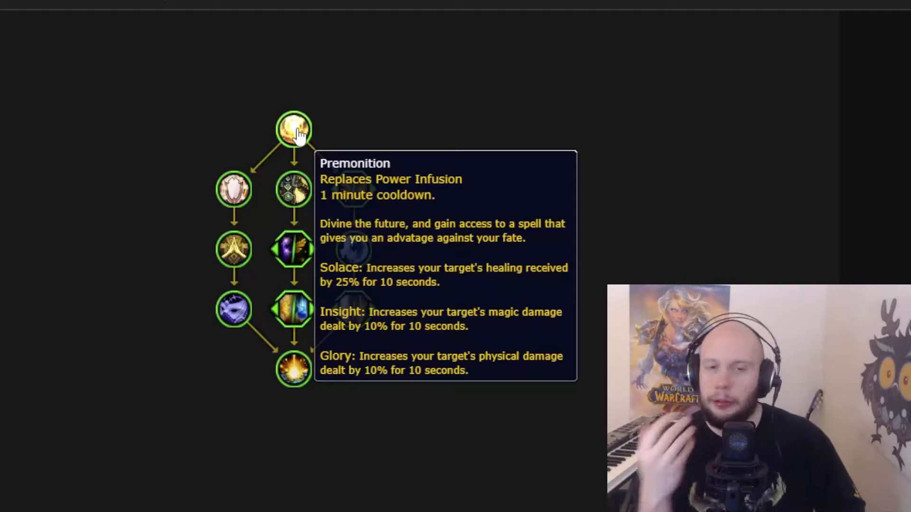
{"action": "mouse_move", "coordinate": [233, 189]}
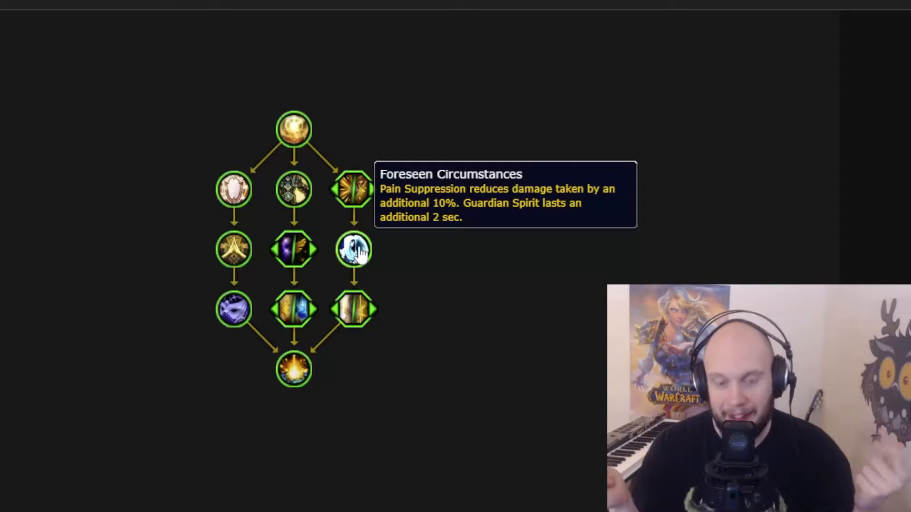
{"action": "mouse_move", "coordinate": [353, 310]}
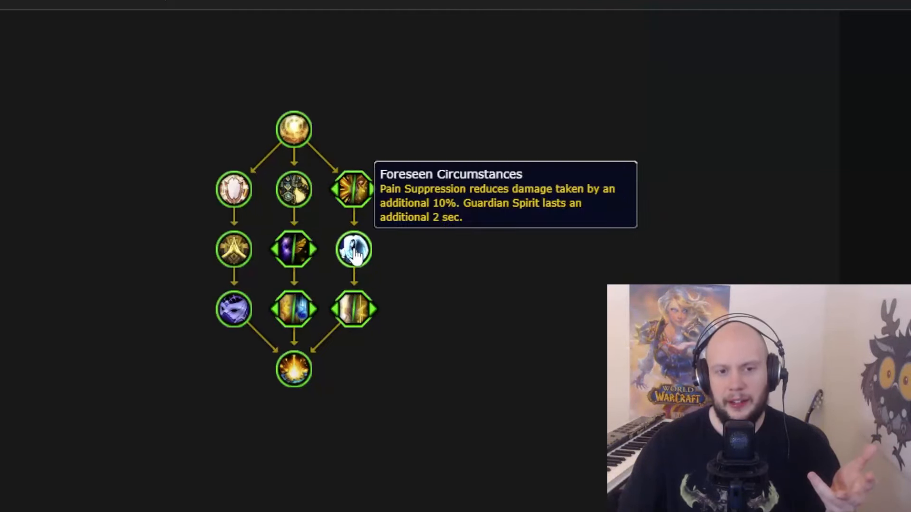
{"action": "mouse_move", "coordinate": [535, 273]}
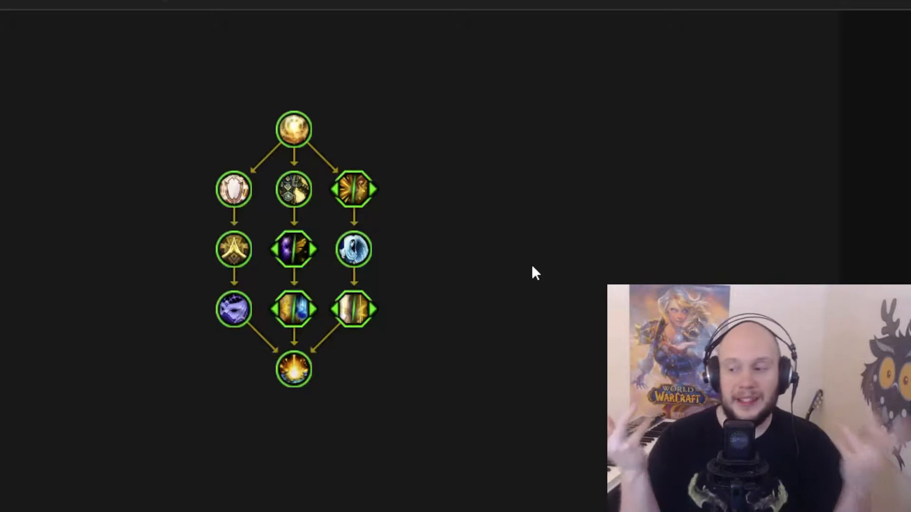